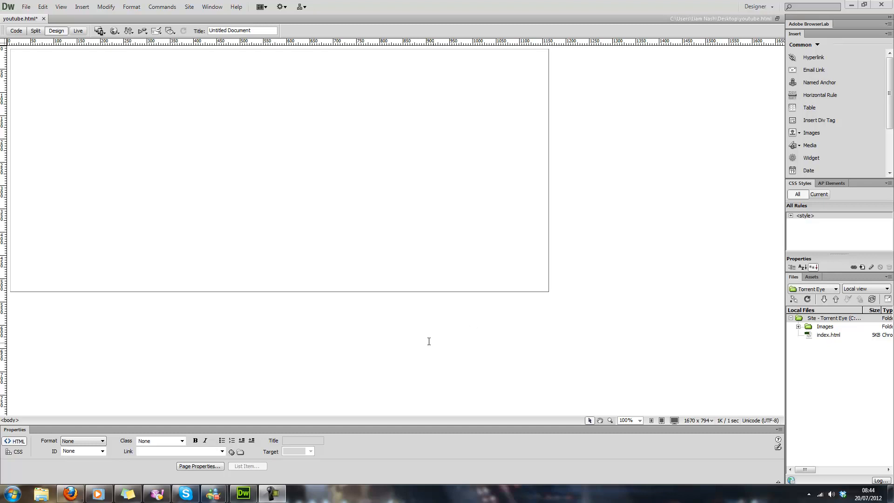
mouse_move(346, 318)
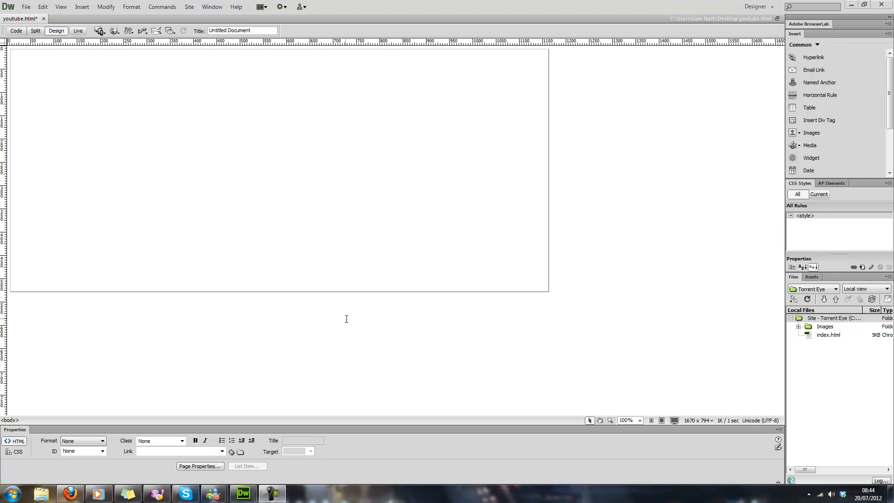
mouse_move(341, 337)
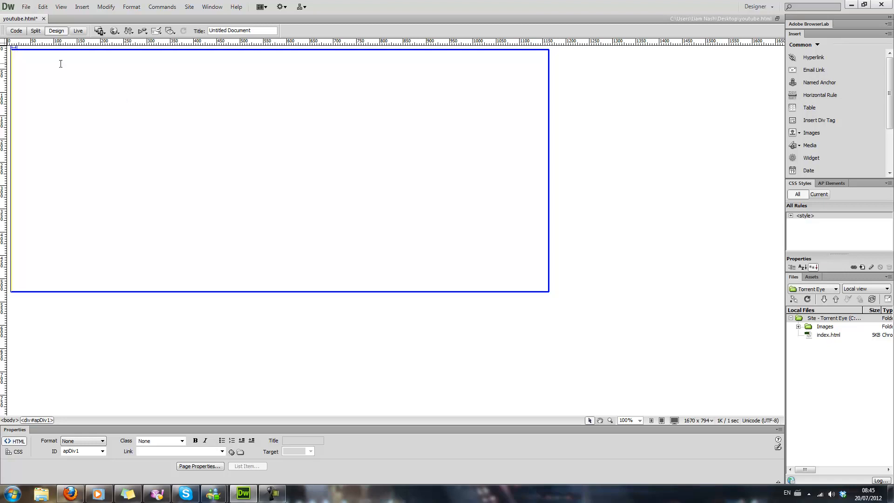
Step: Place the insertion point inside the empty AP div apDiv1 on youtube.html
left_click(82, 7)
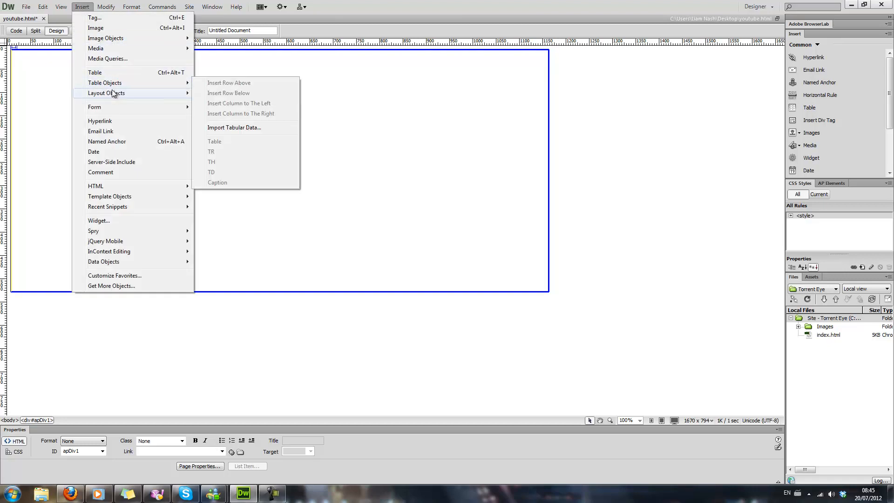
mouse_move(105, 37)
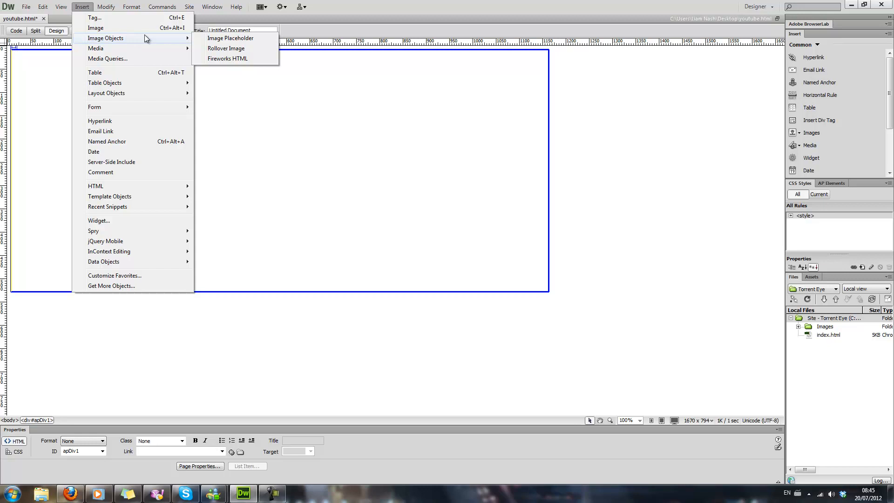
Step: Insert a Rollover Image named Image1 with pic1.png from the Desktop as its original image
left_click(225, 48)
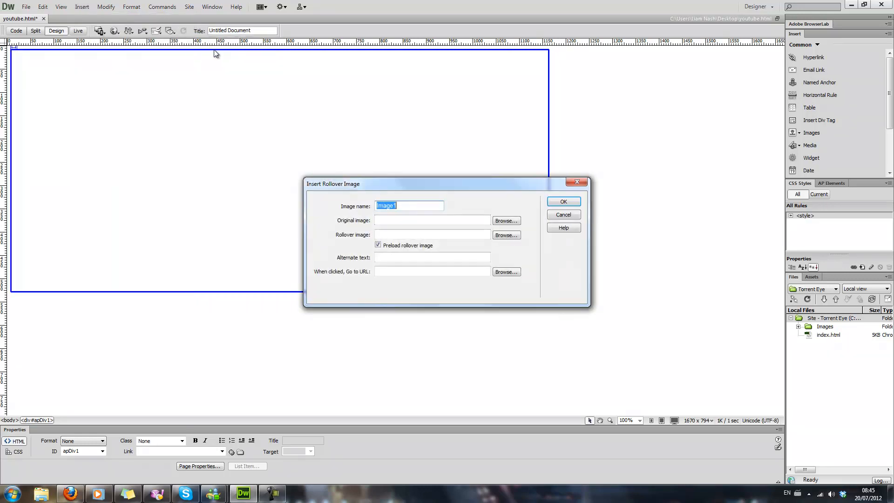
mouse_move(402, 215)
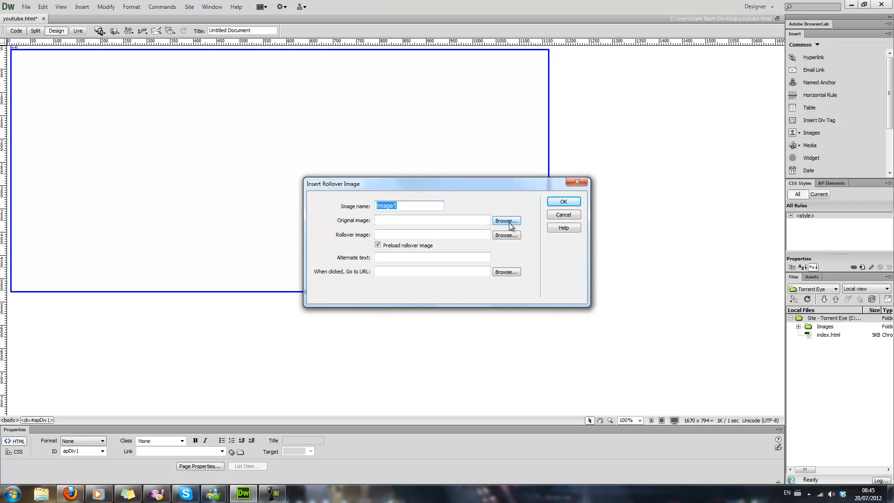
left_click(504, 221)
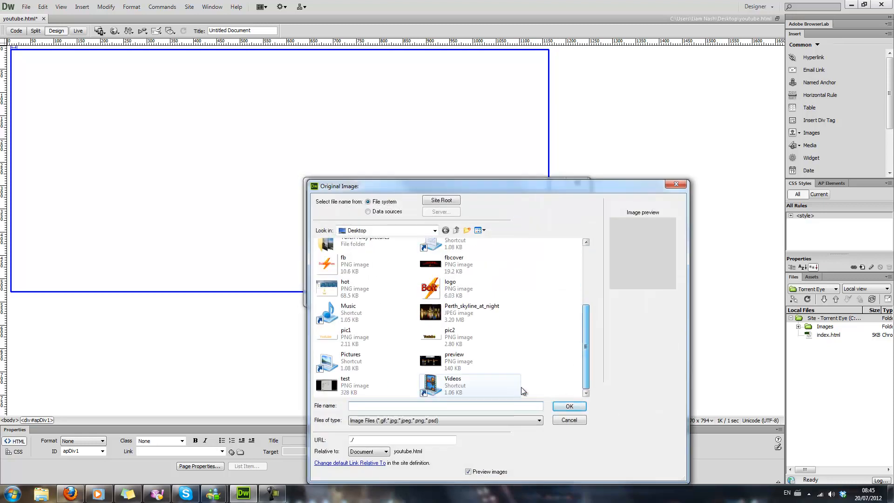
left_click(568, 406)
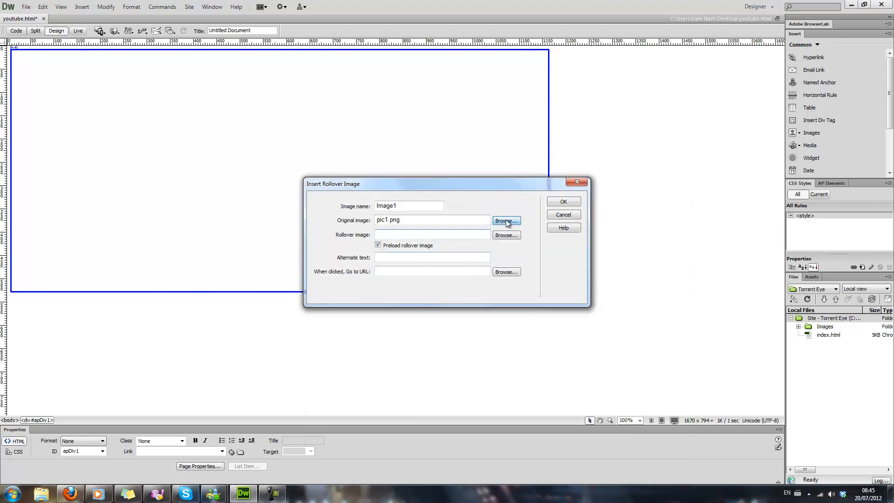
left_click(504, 221)
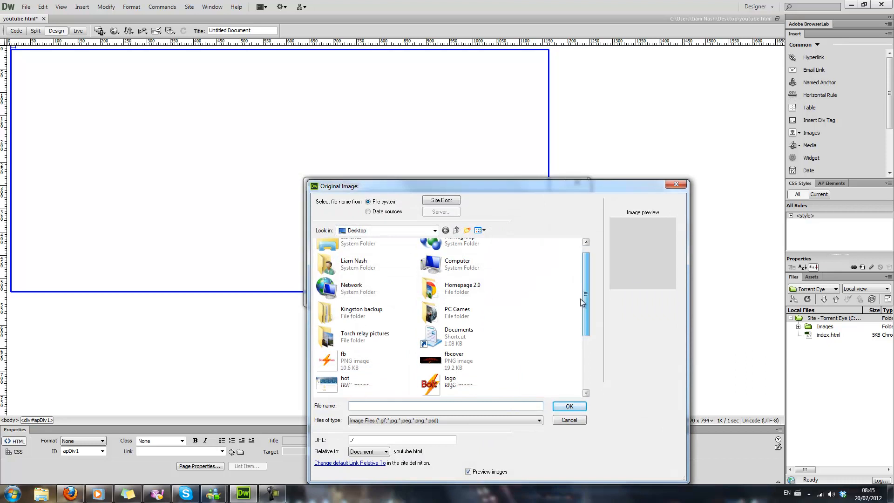
left_click(365, 336)
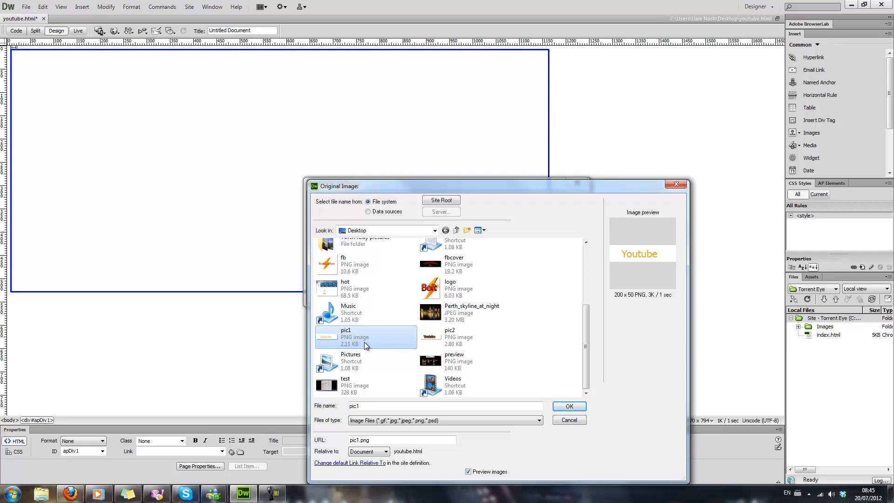
left_click(568, 406)
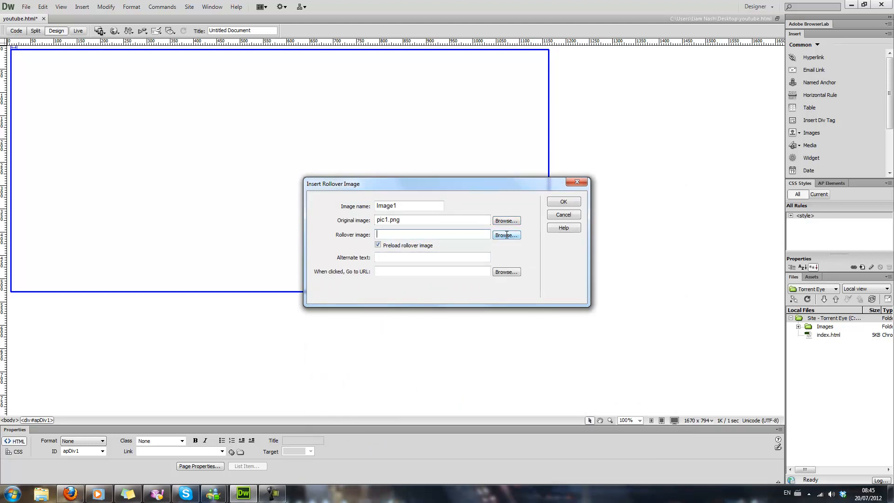
Step: Compare the pic1 and pic2 previews and set pic2.png as the rollover image, preloading on
left_click(504, 234)
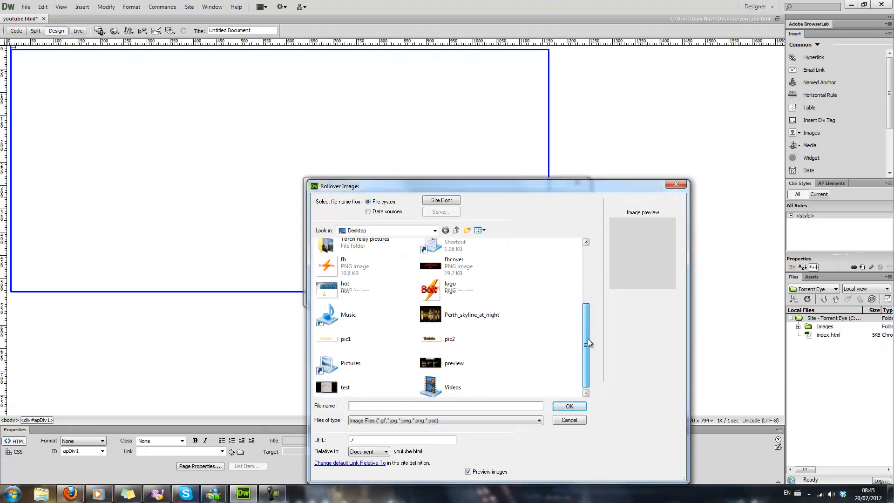
left_click(448, 339)
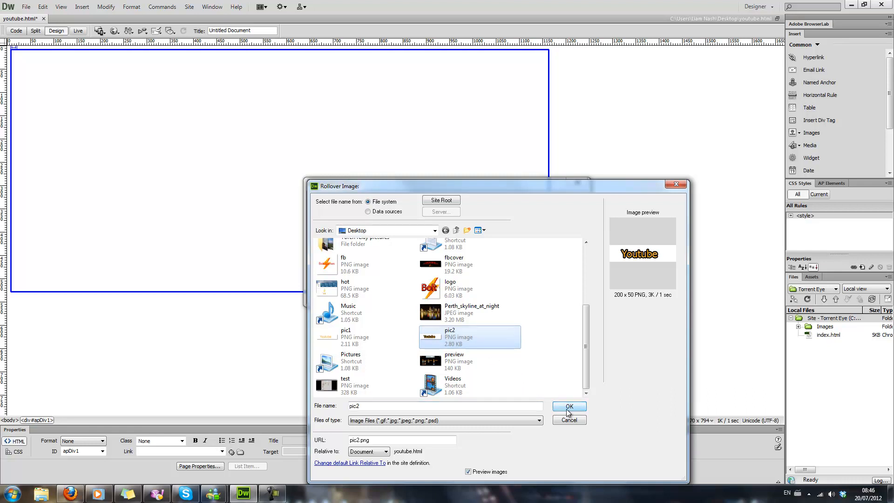
left_click(365, 334)
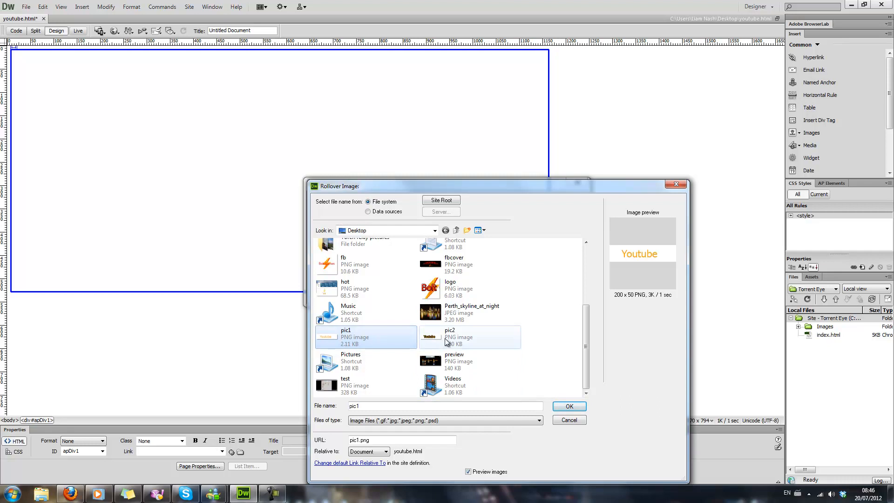
left_click(450, 336)
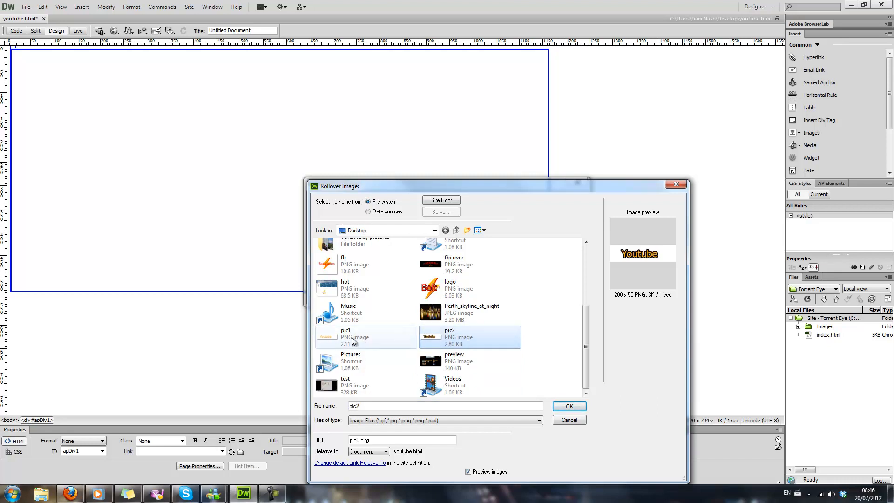
left_click(347, 336)
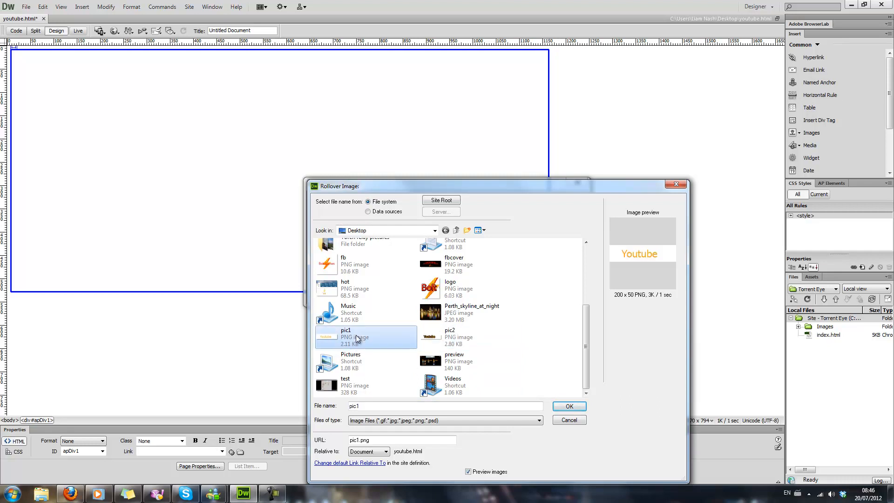
left_click(450, 336)
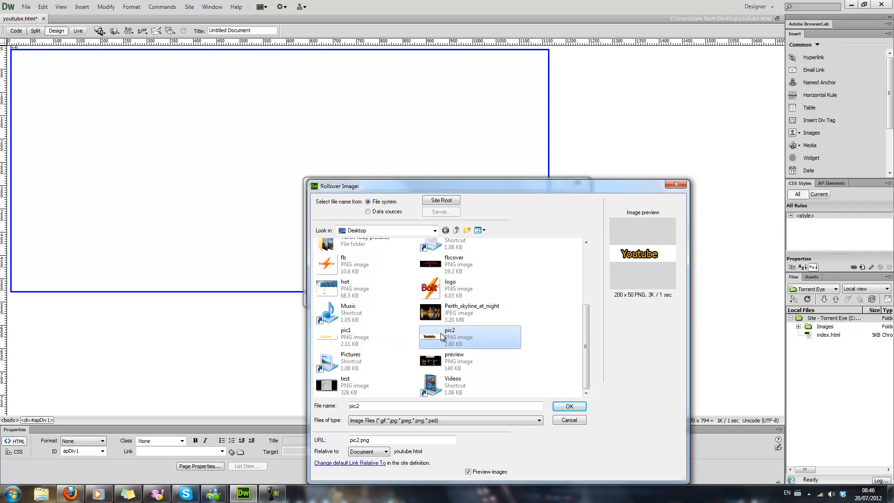
mouse_move(449, 336)
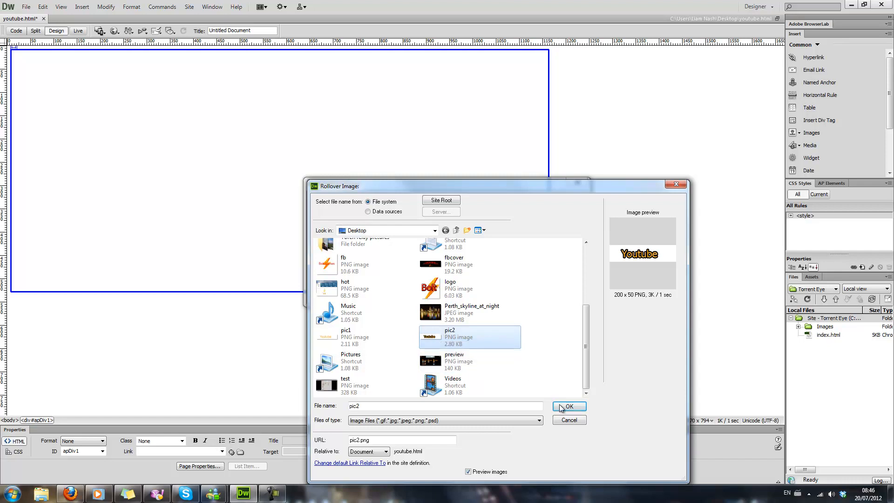
left_click(568, 406)
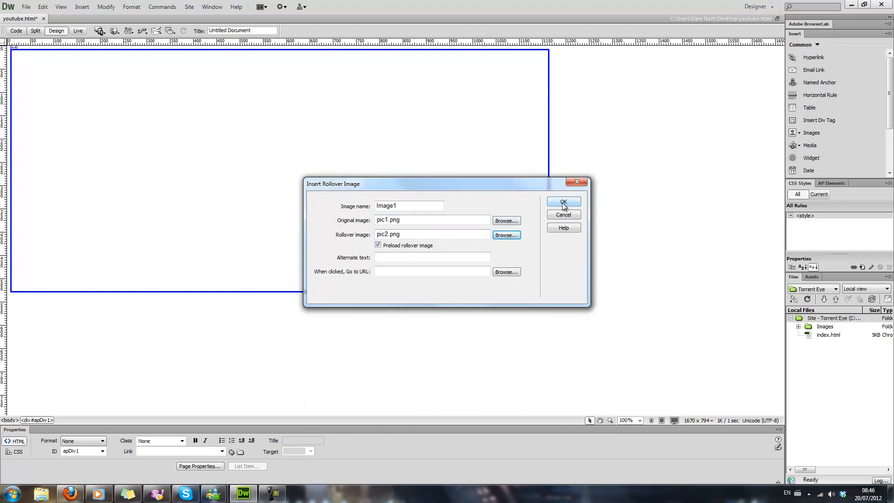
left_click(562, 202)
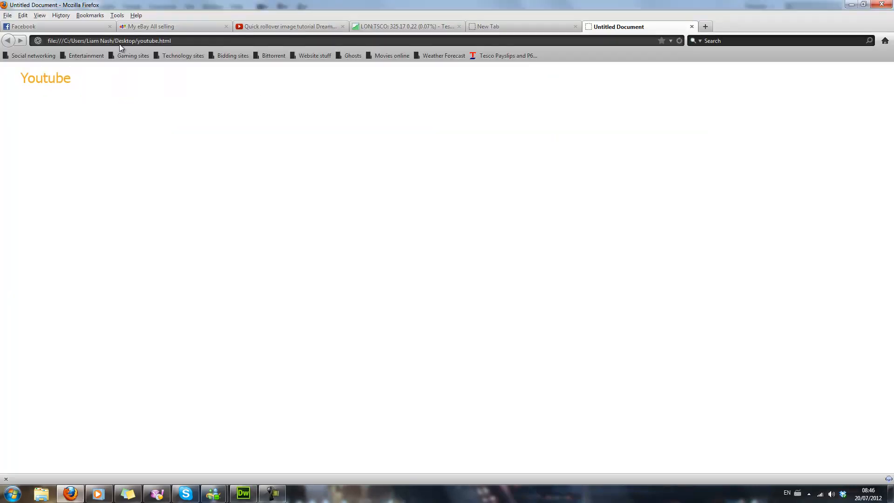
mouse_move(89, 145)
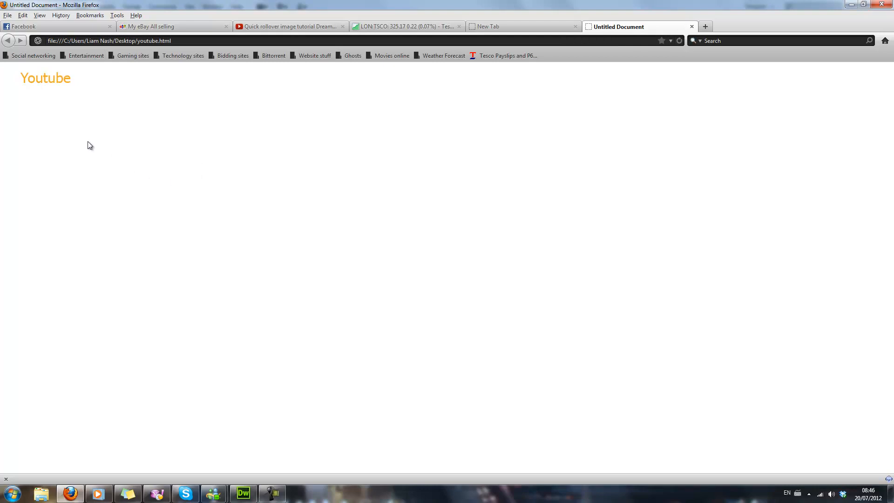